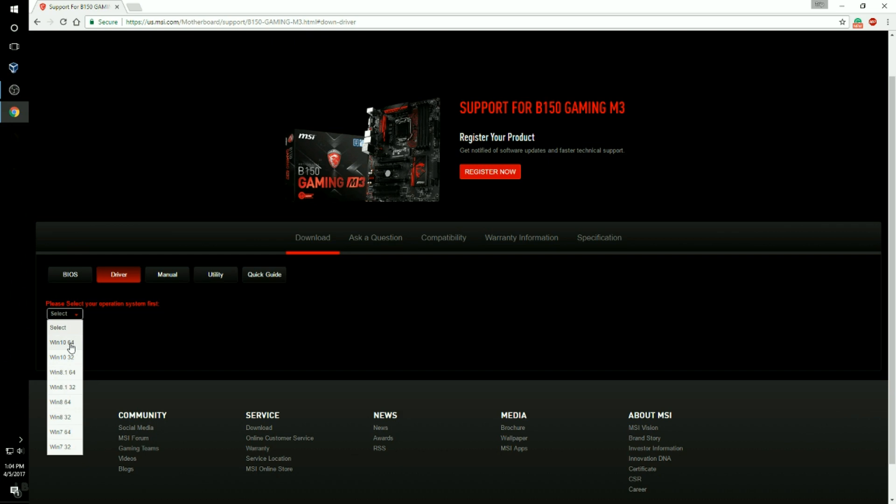
Step: Filter the B150 Gaming M3 driver list to the Win10 64 operating system
{"action": "left_click", "coordinate": [60, 342]}
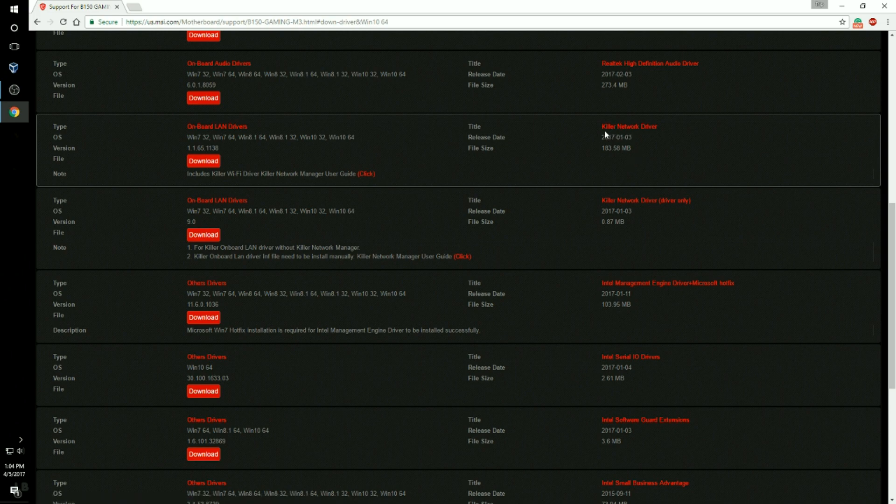